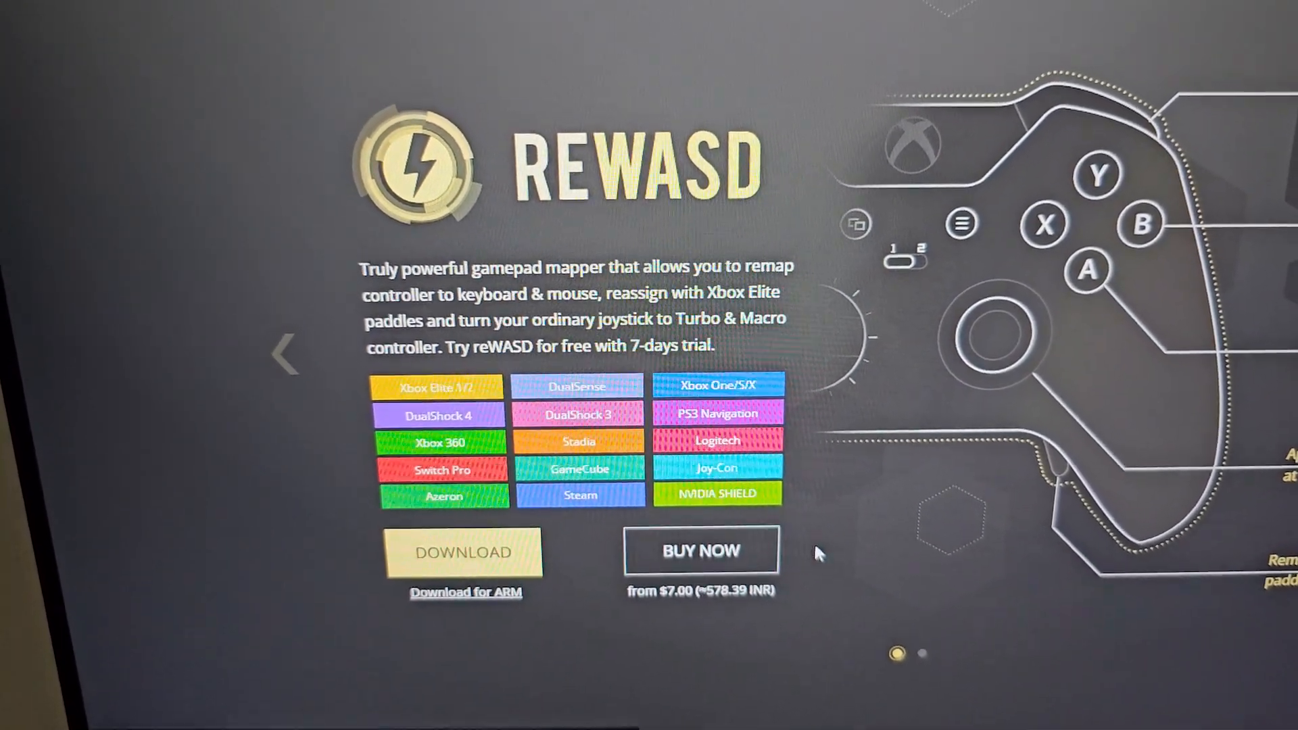
- From the reWASD home page, go to BUY NOW and browse the licence and add-on prices
click(701, 552)
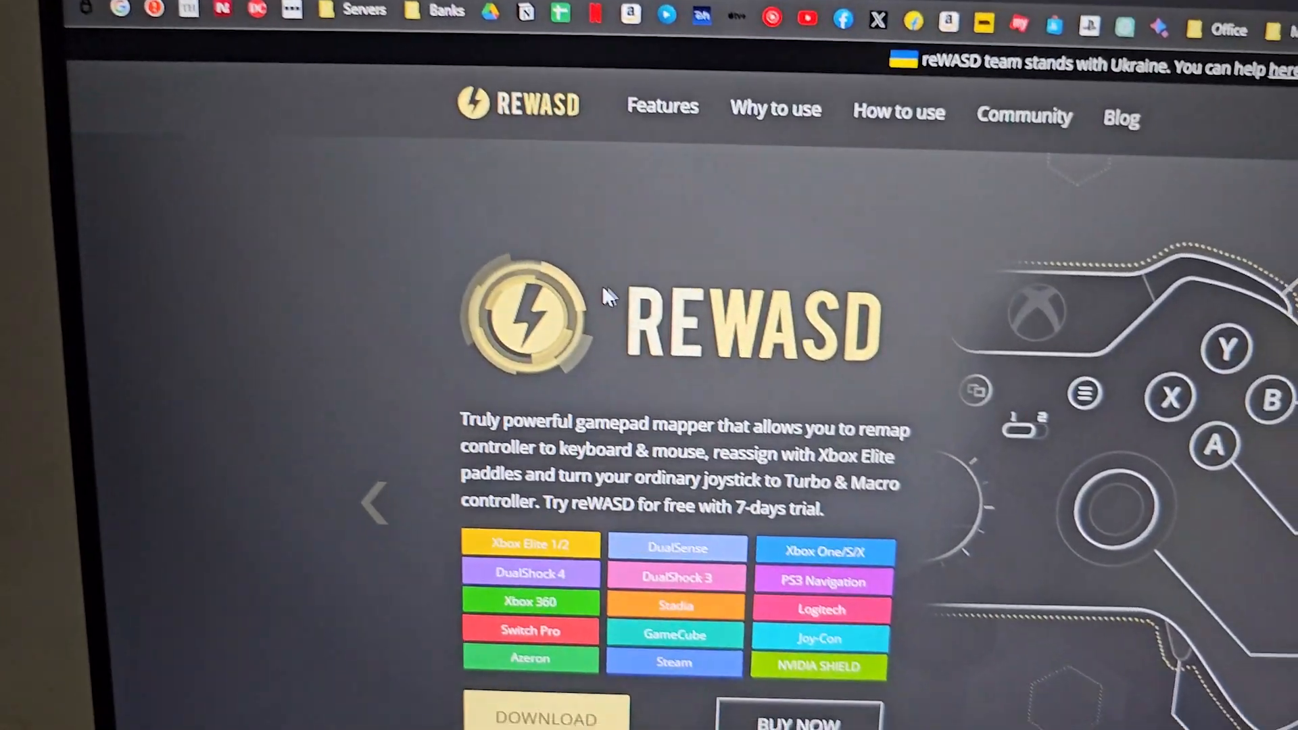
scroll(down, 3)
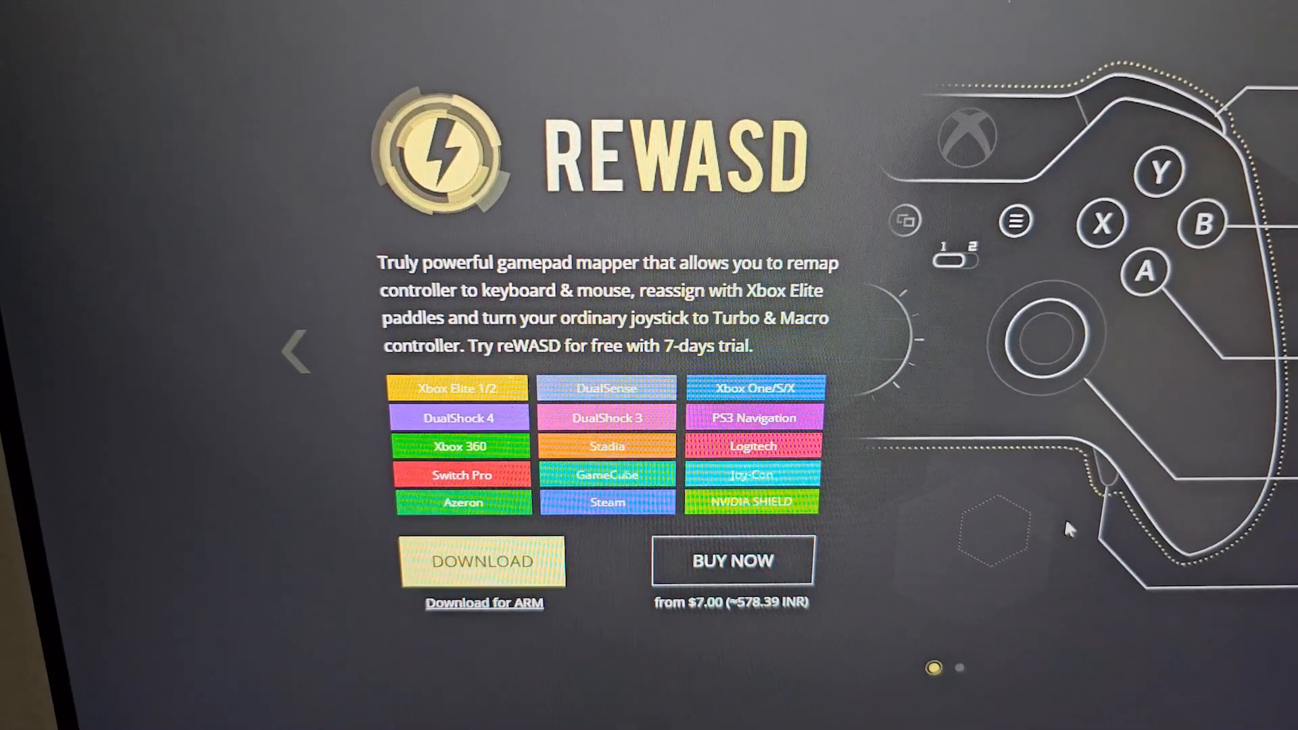
click(733, 560)
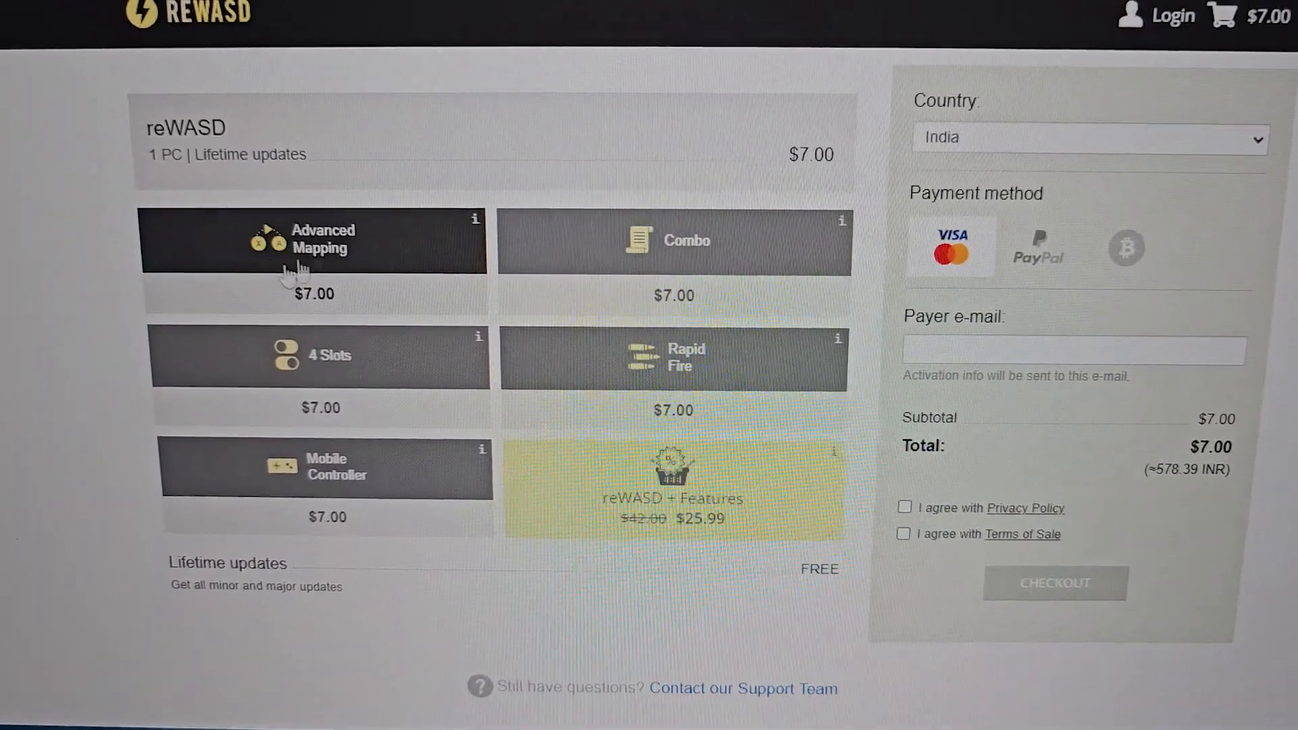
scroll(down, 3)
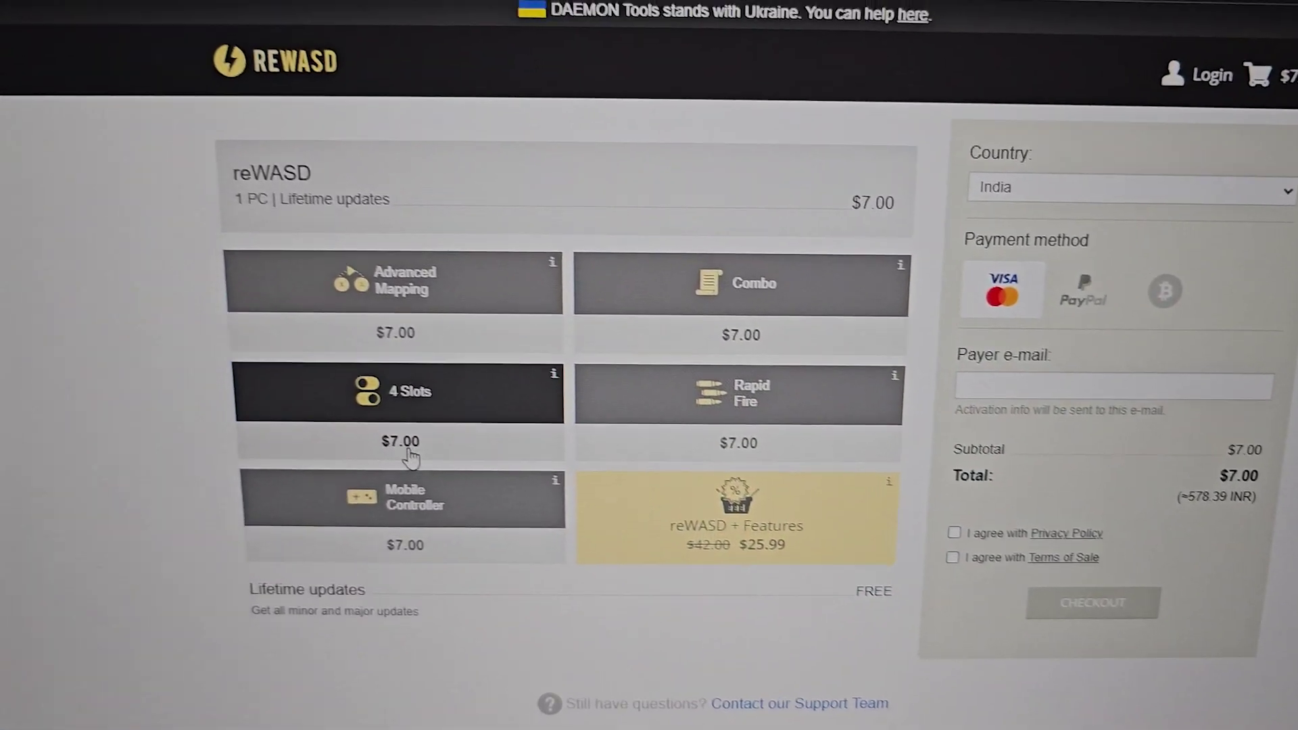
scroll(down, 3)
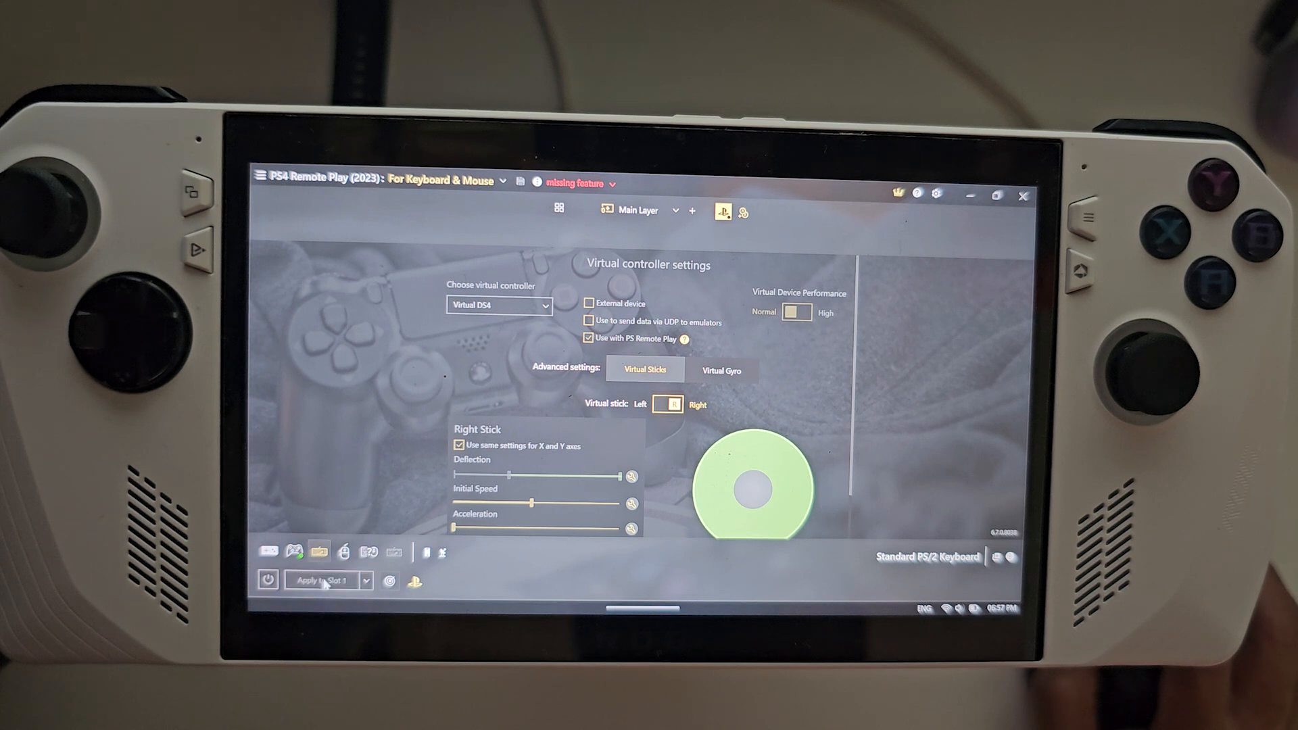
- Apply the virtual DS4 Remote Play config to Slot 1, choosing Apply anyway at the grouping warning
click(322, 580)
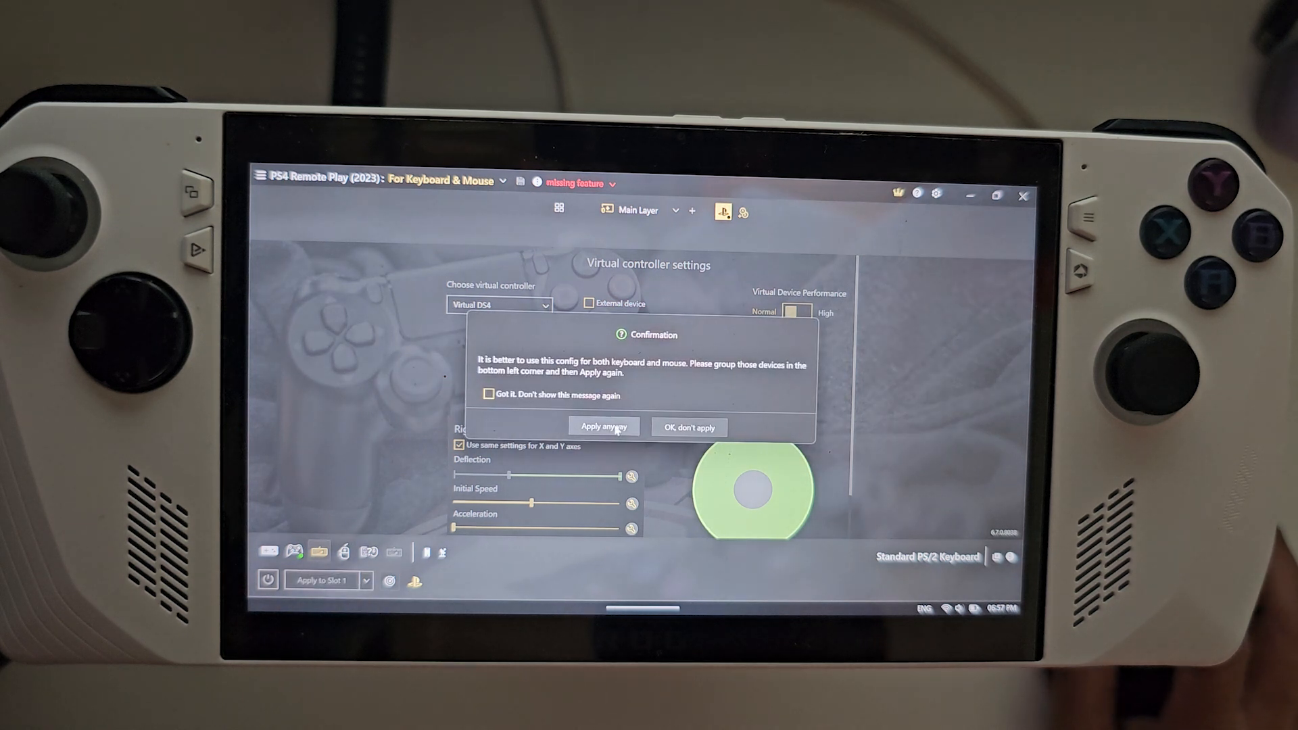
click(603, 426)
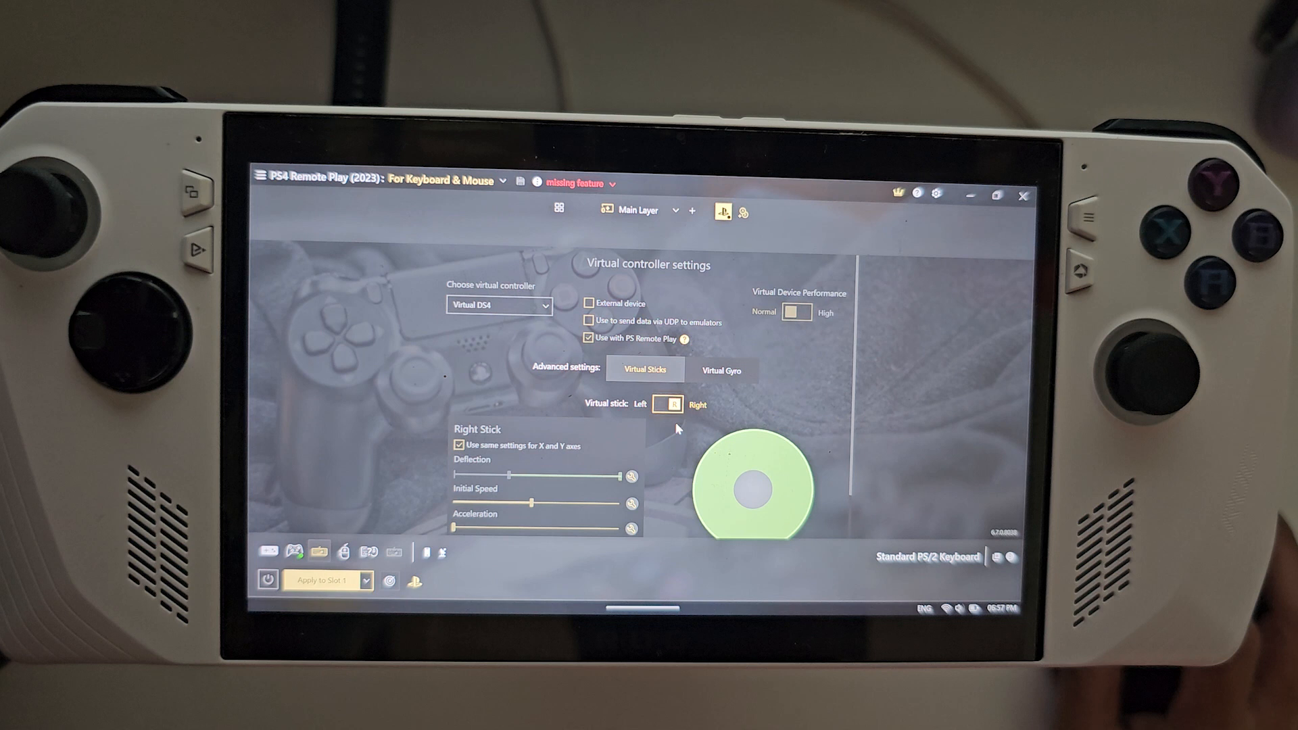
mouse_move(909, 518)
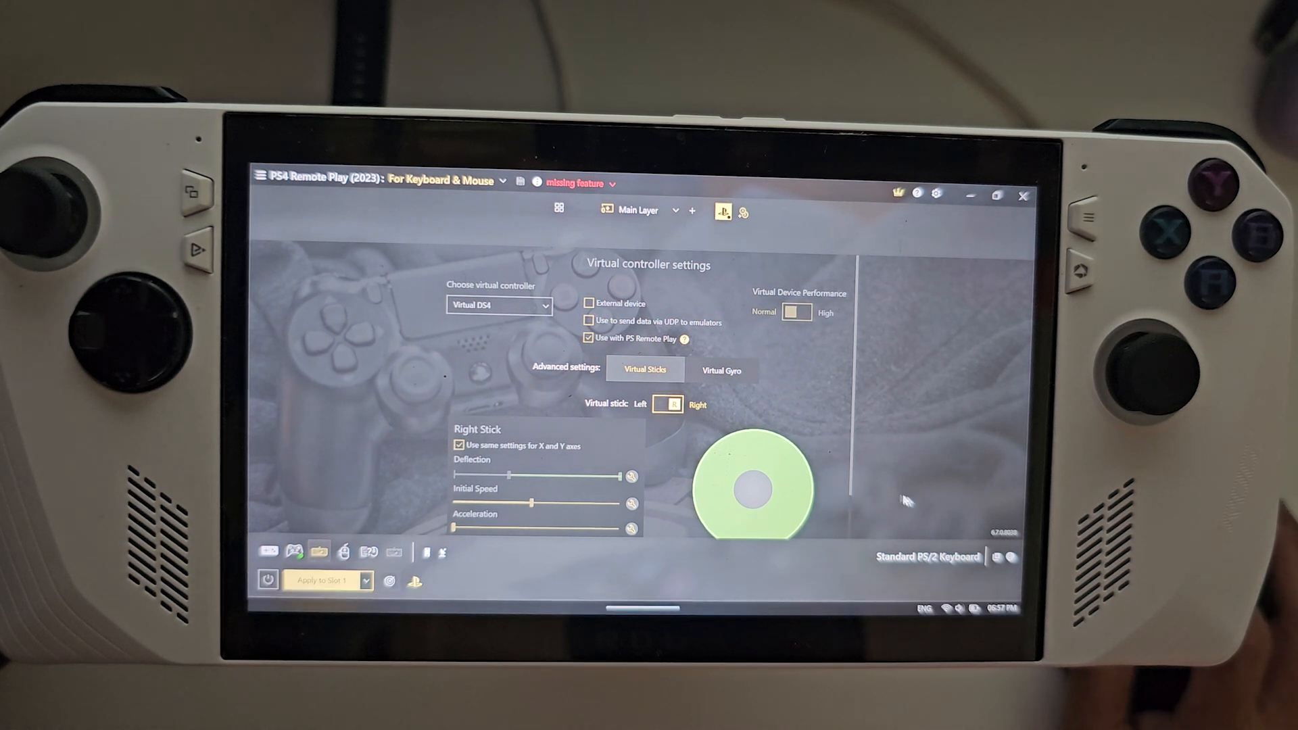
mouse_move(883, 534)
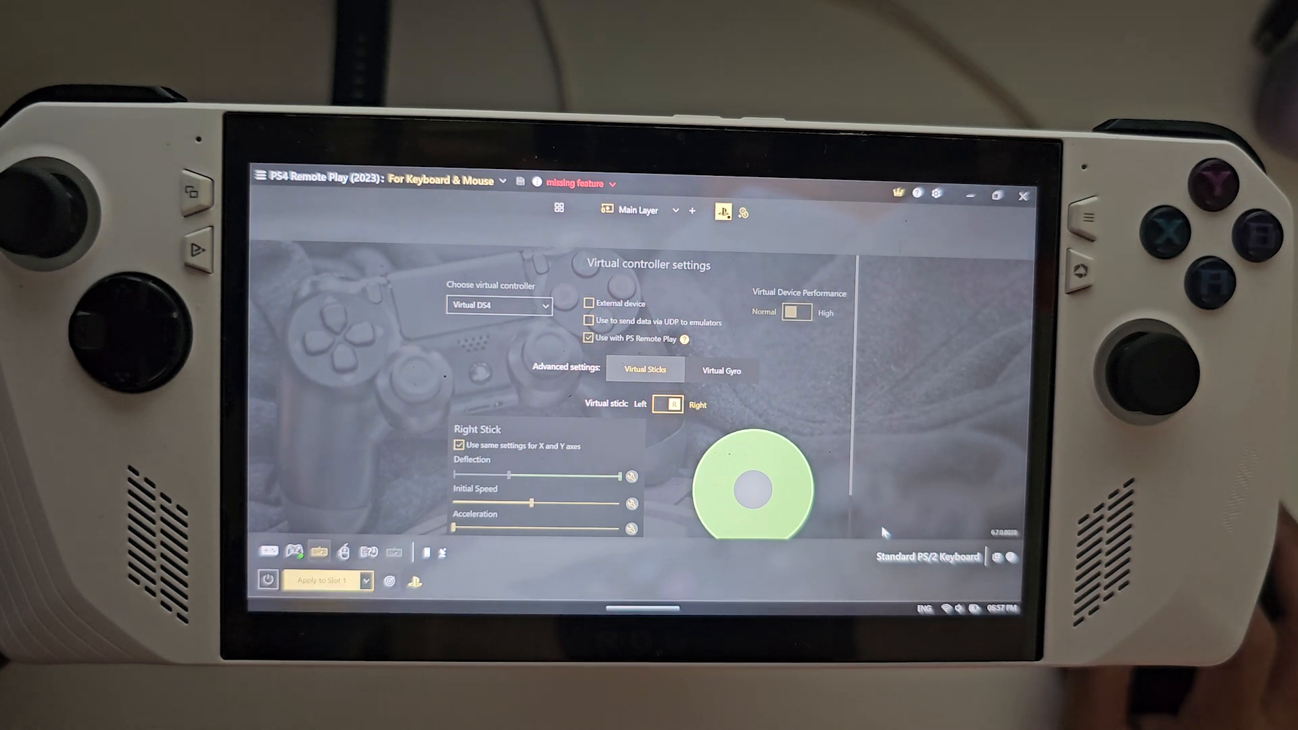
mouse_move(292, 522)
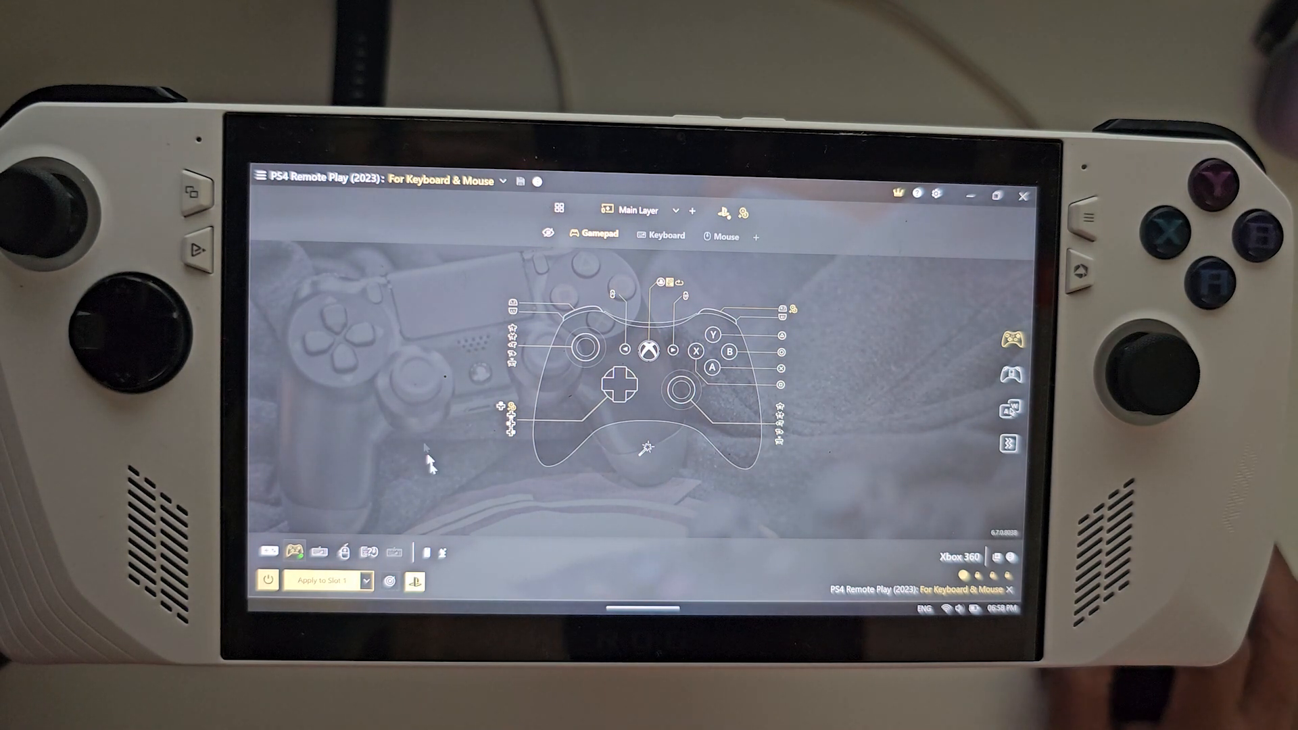
mouse_move(711, 524)
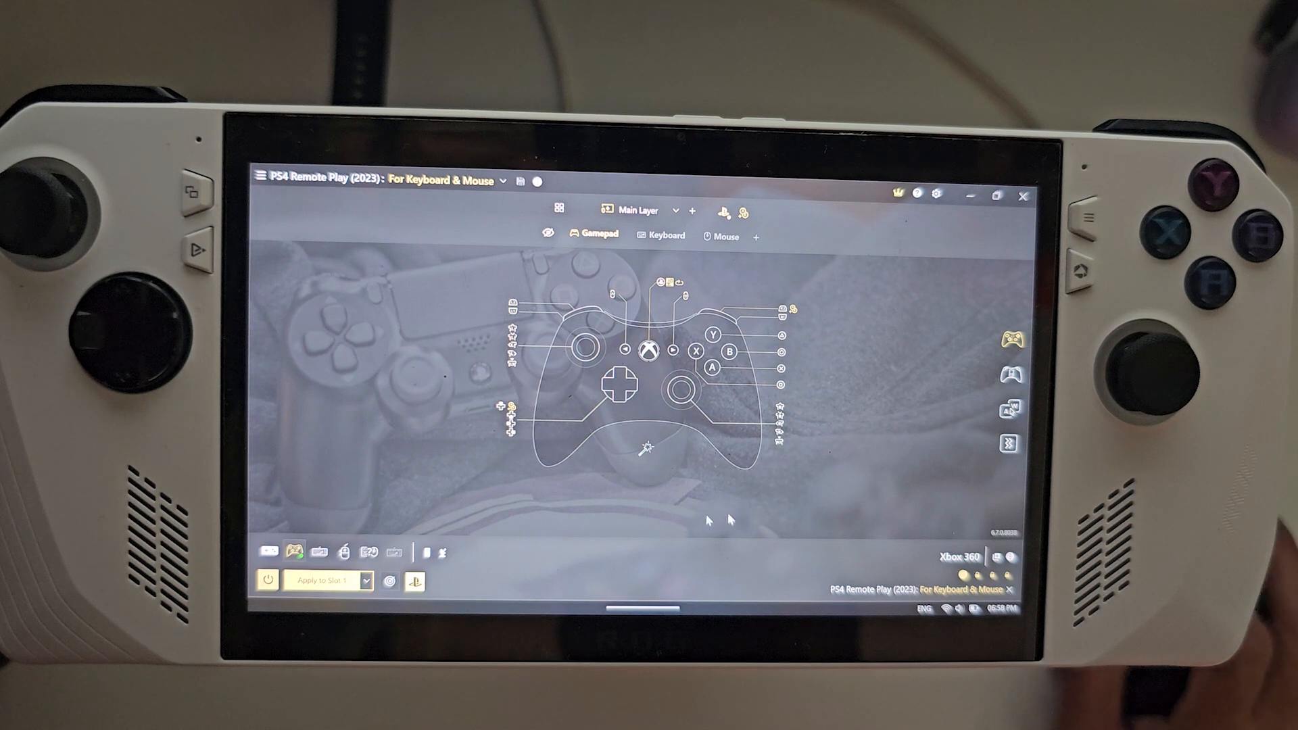
mouse_move(555, 292)
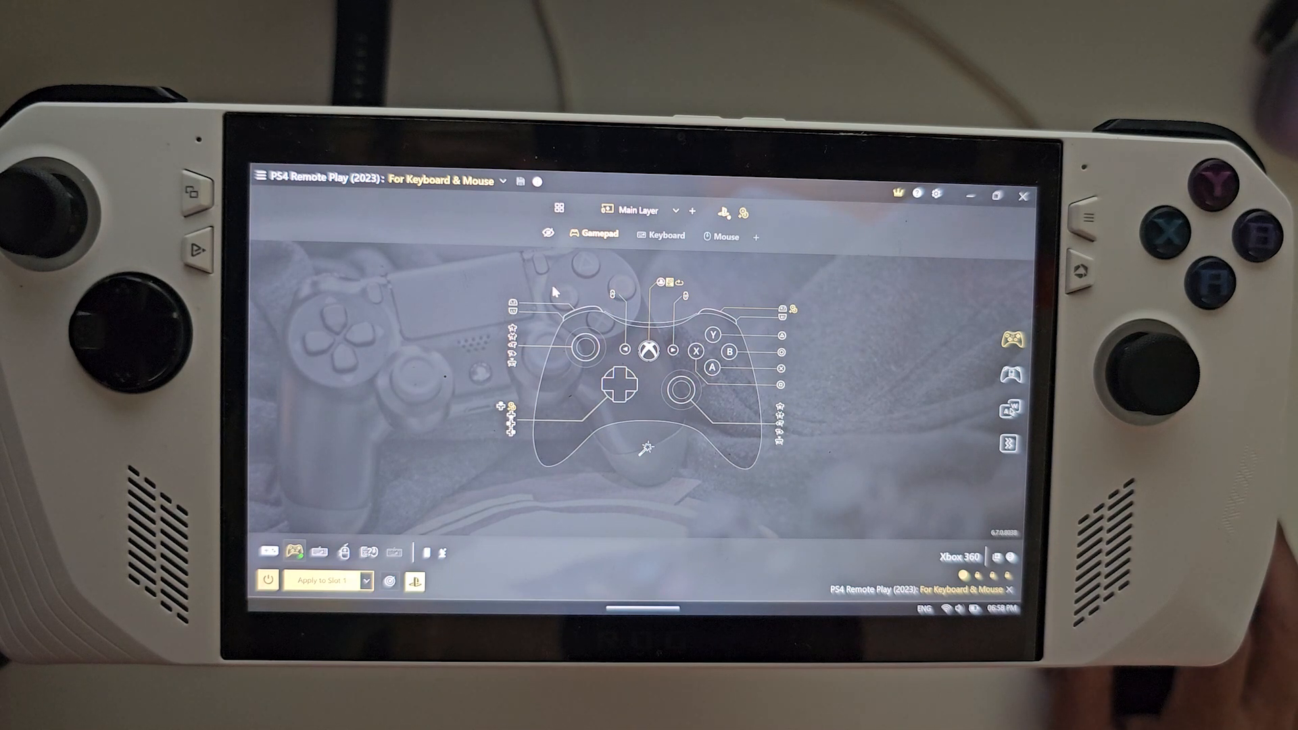